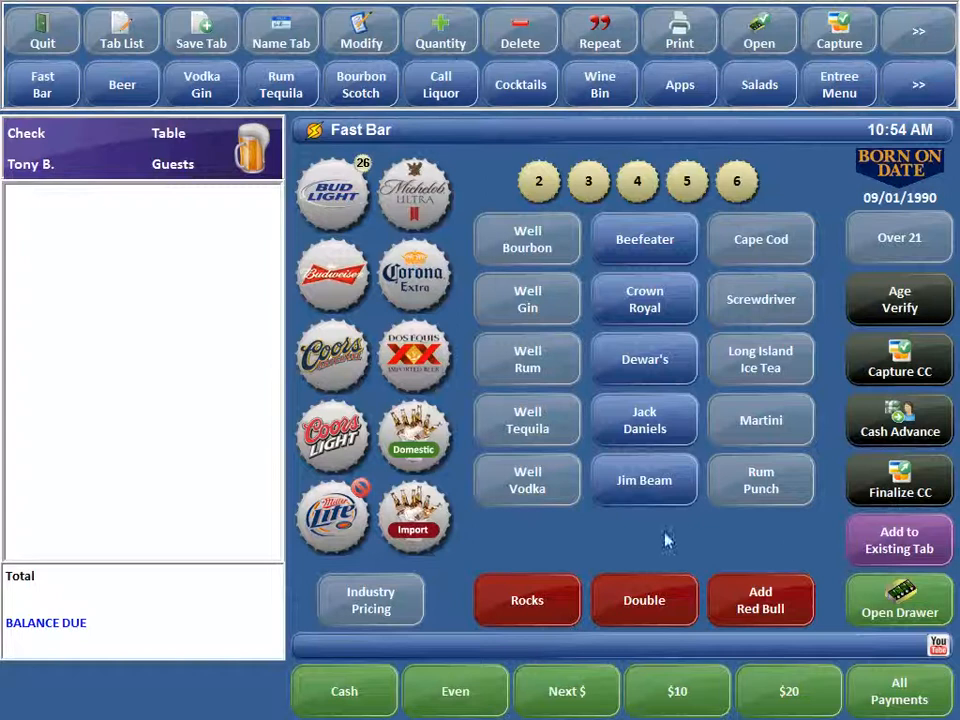
mouse_move(670, 547)
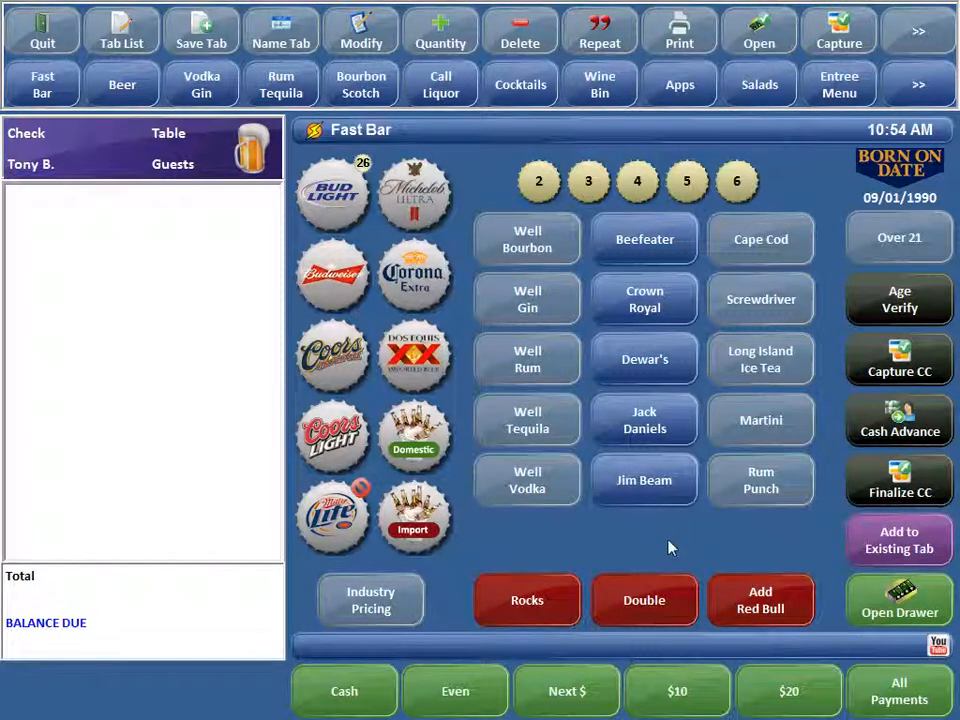
mouse_move(614, 533)
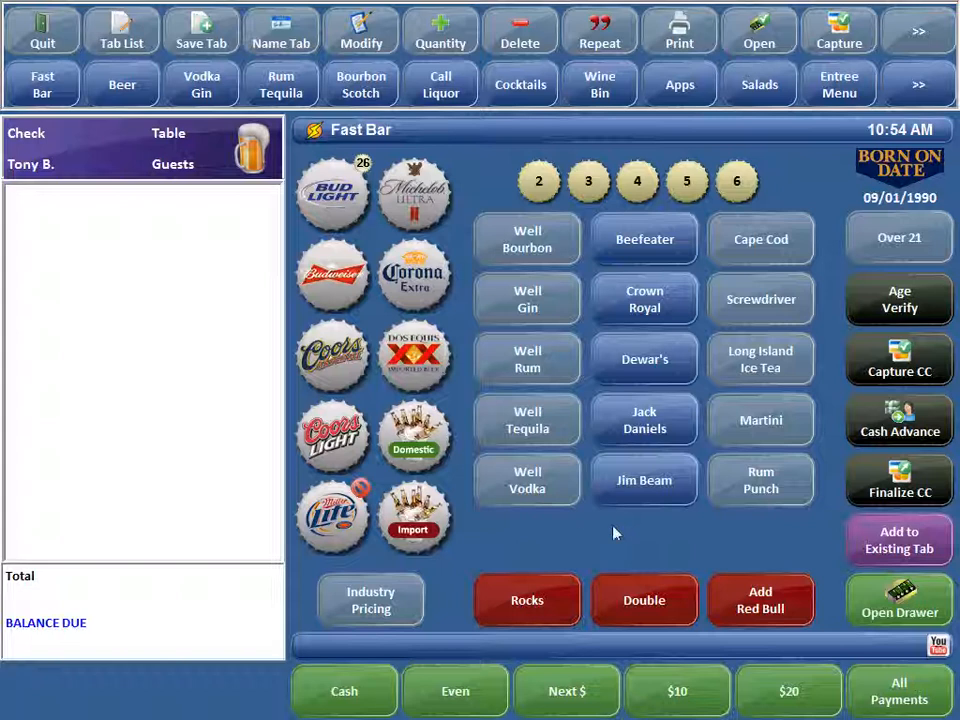
Step: Ring up a Well Vodka and add the Red Bull modifier
left_click(527, 480)
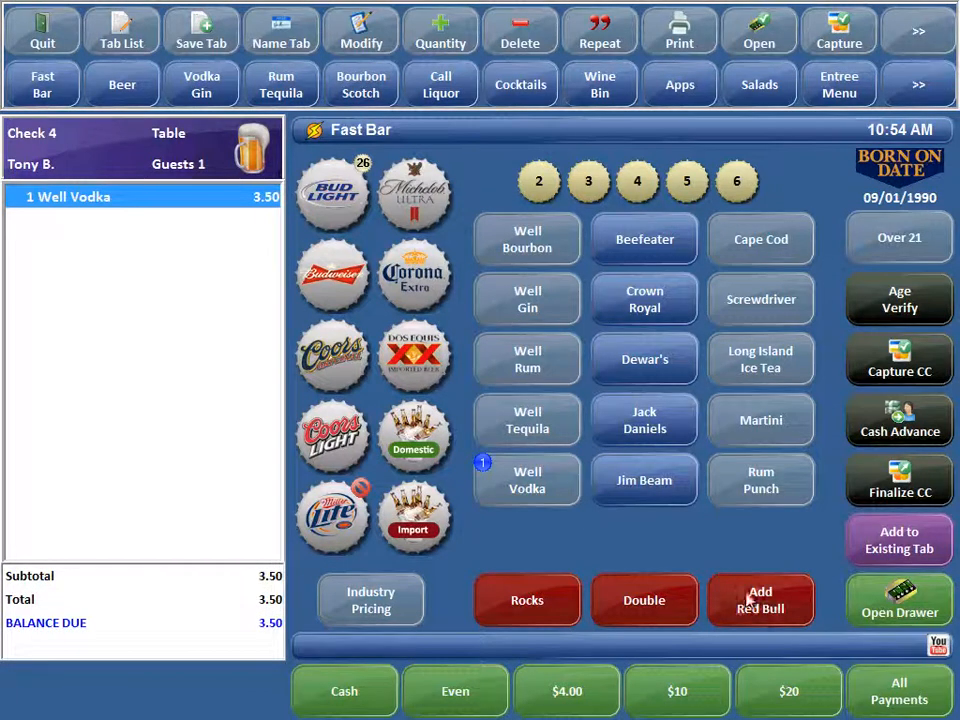
left_click(760, 600)
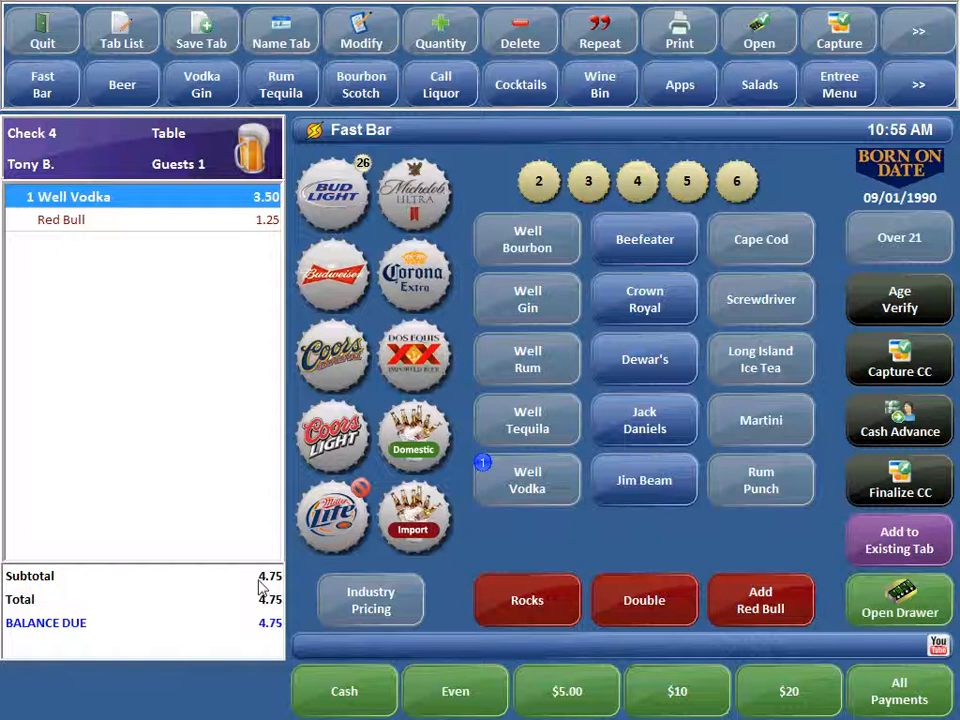
mouse_move(535, 558)
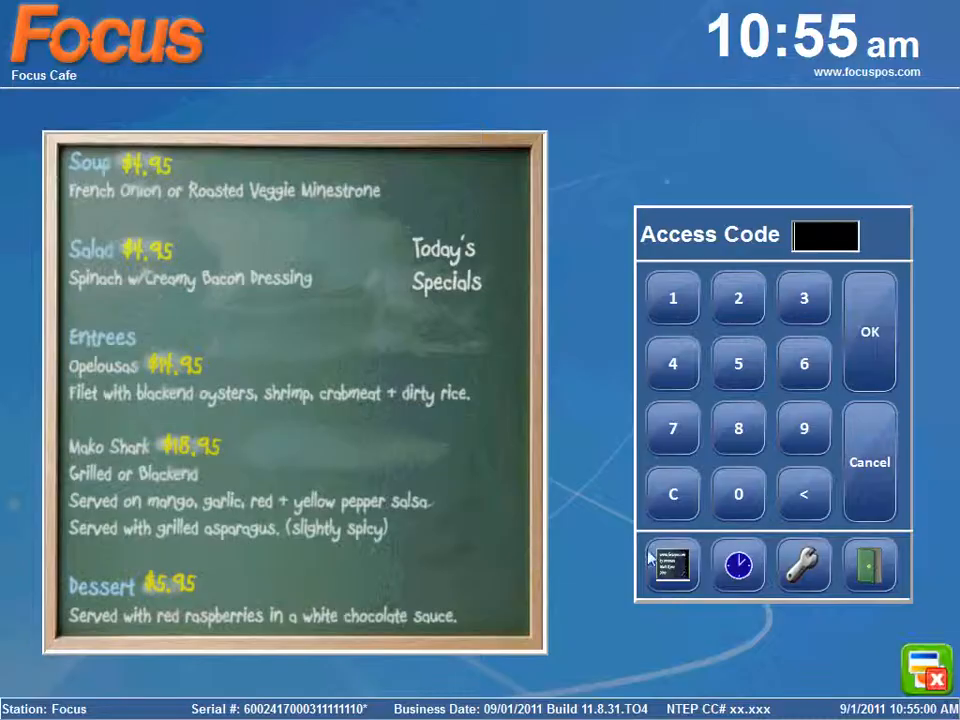
Step: From the login screen, enter back office and load the Fast Bar canvas in Canvas Designer
left_click(803, 565)
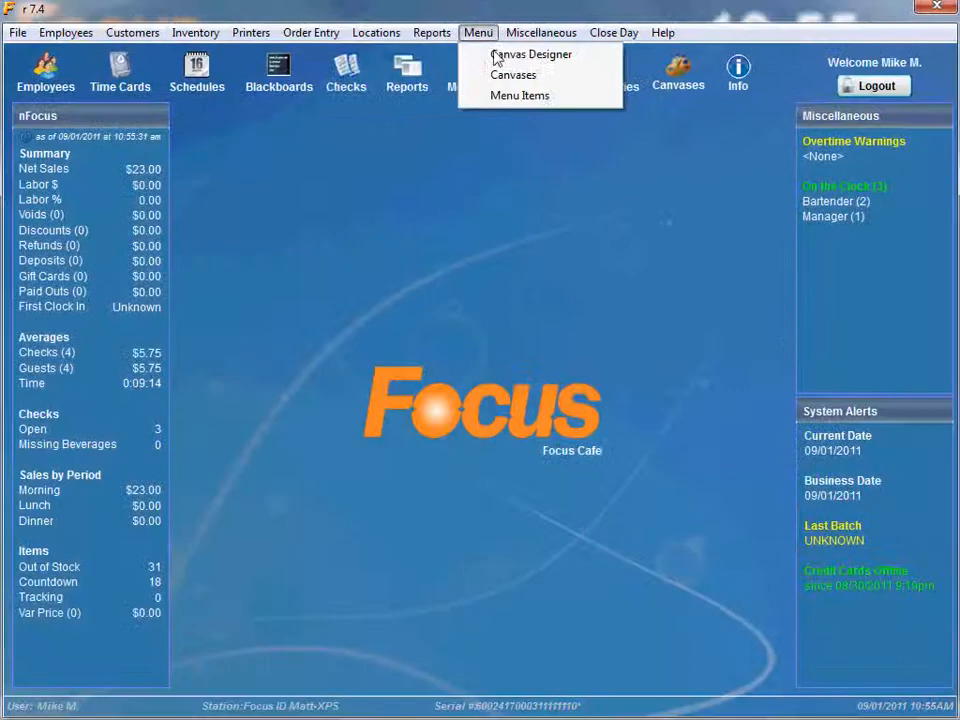
left_click(531, 54)
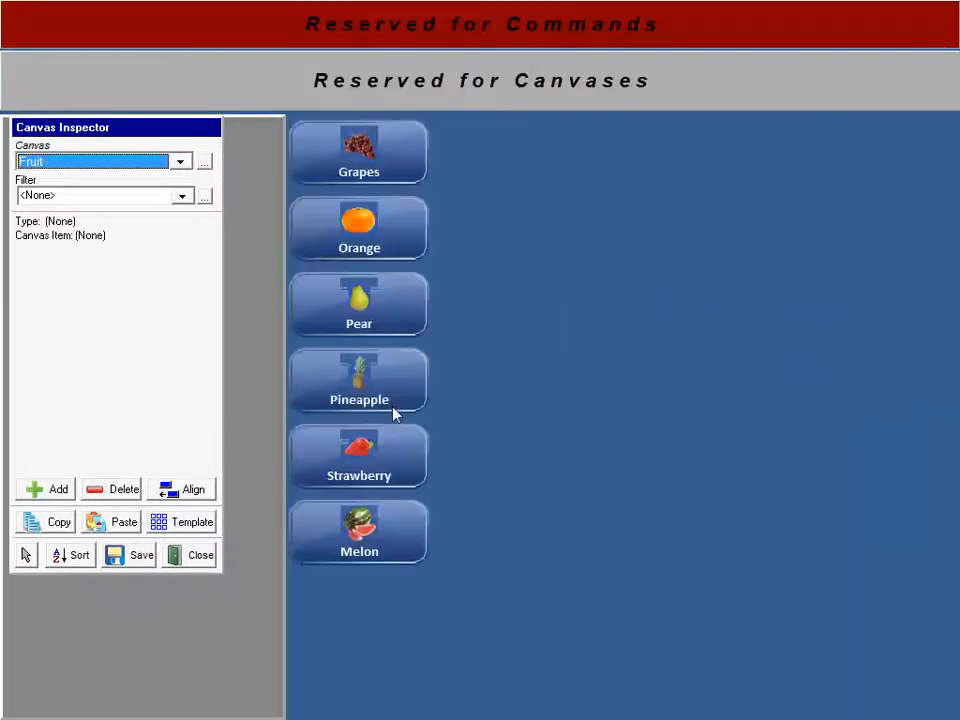
left_click(180, 161)
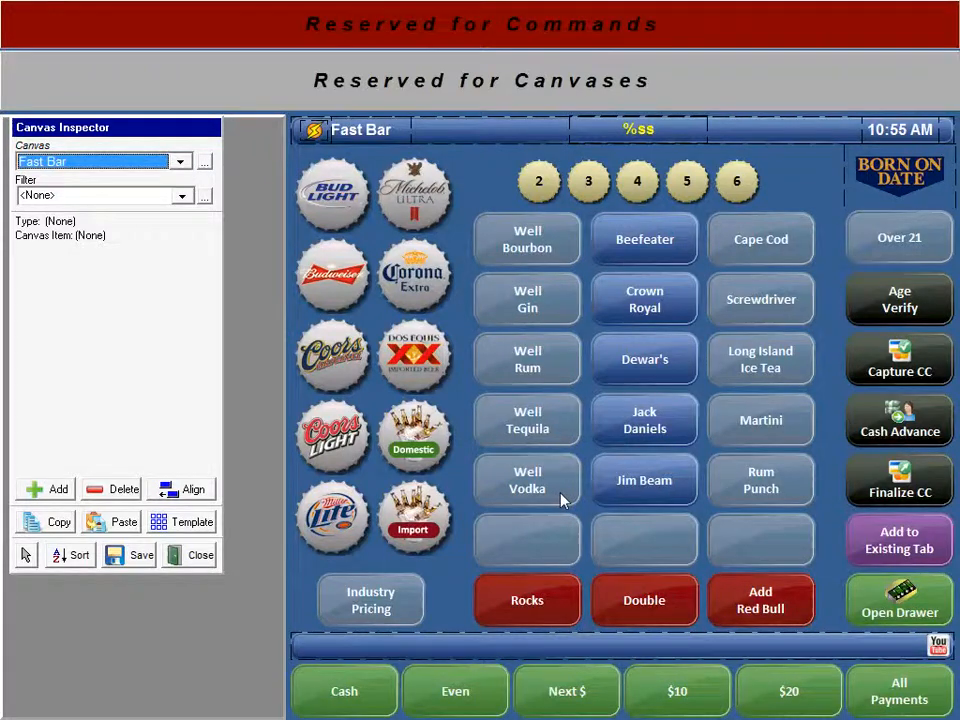
left_click(527, 480)
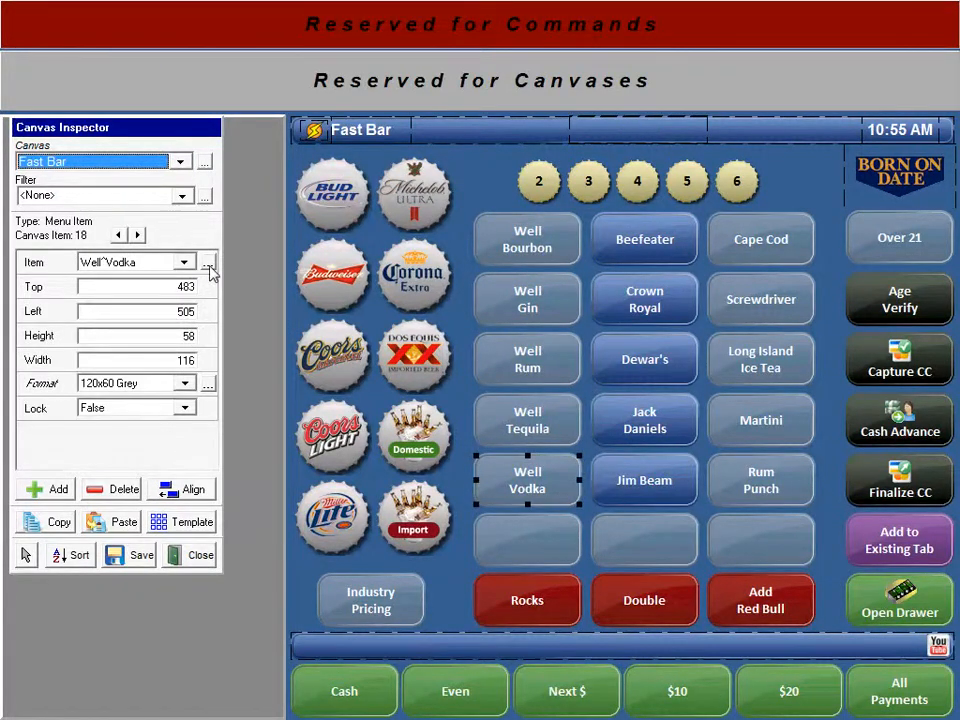
left_click(210, 268)
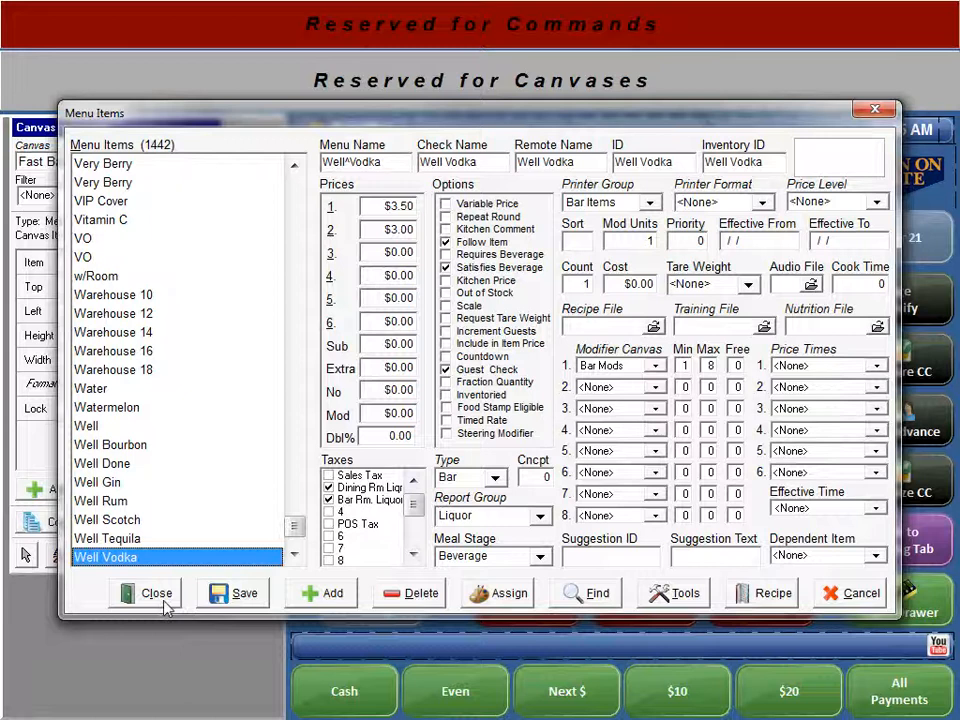
left_click(156, 592)
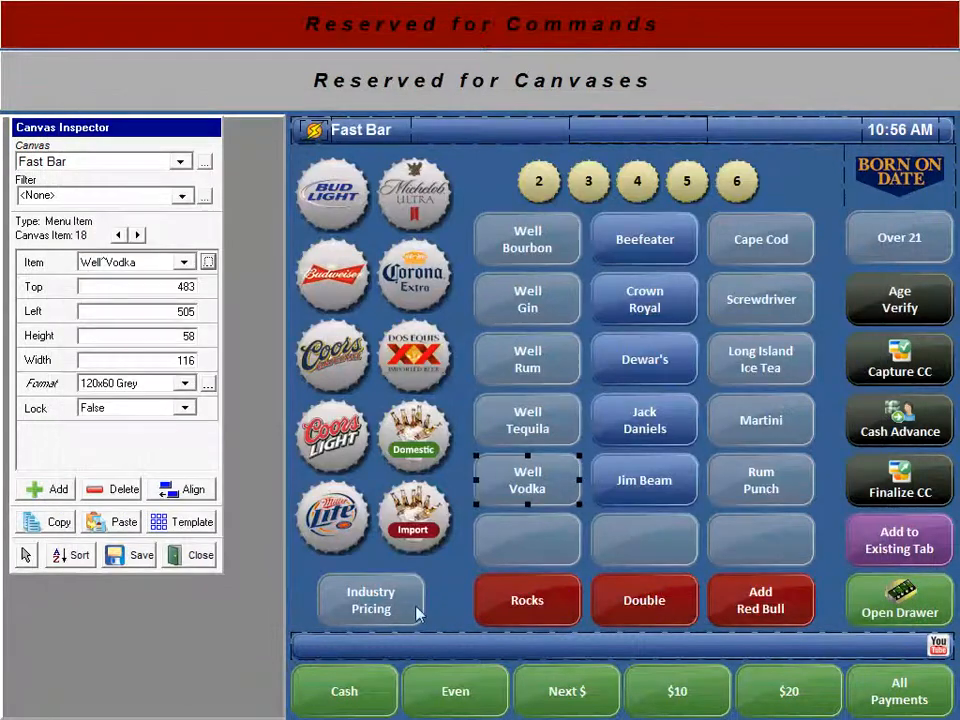
Step: Review the Add Red Bull package (Modify, Red Bull, Modify Complete) and save it
left_click(760, 600)
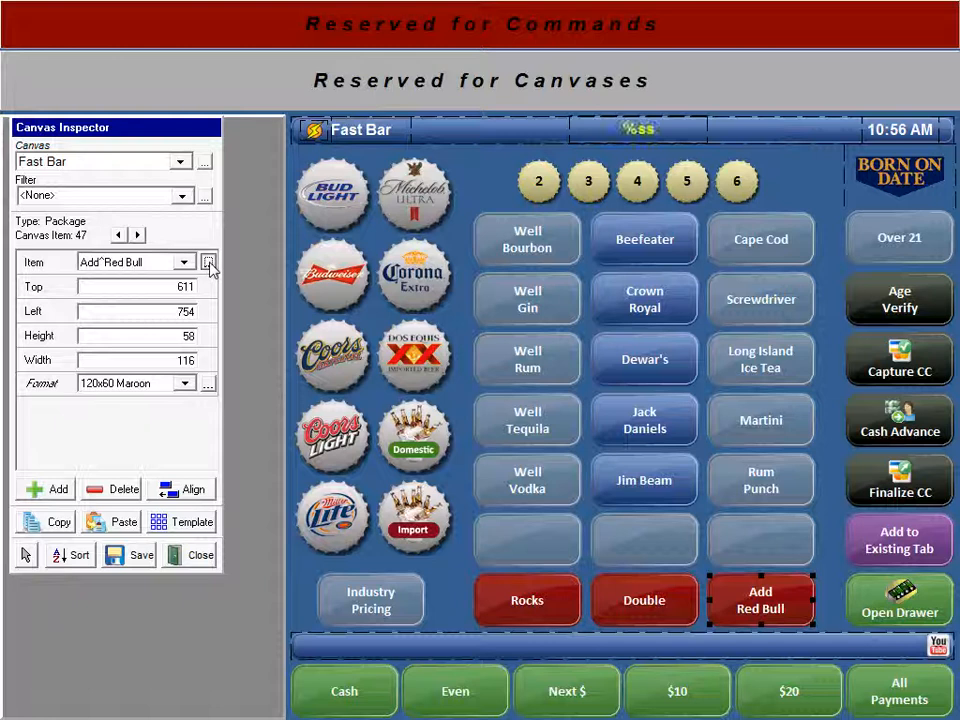
left_click(209, 262)
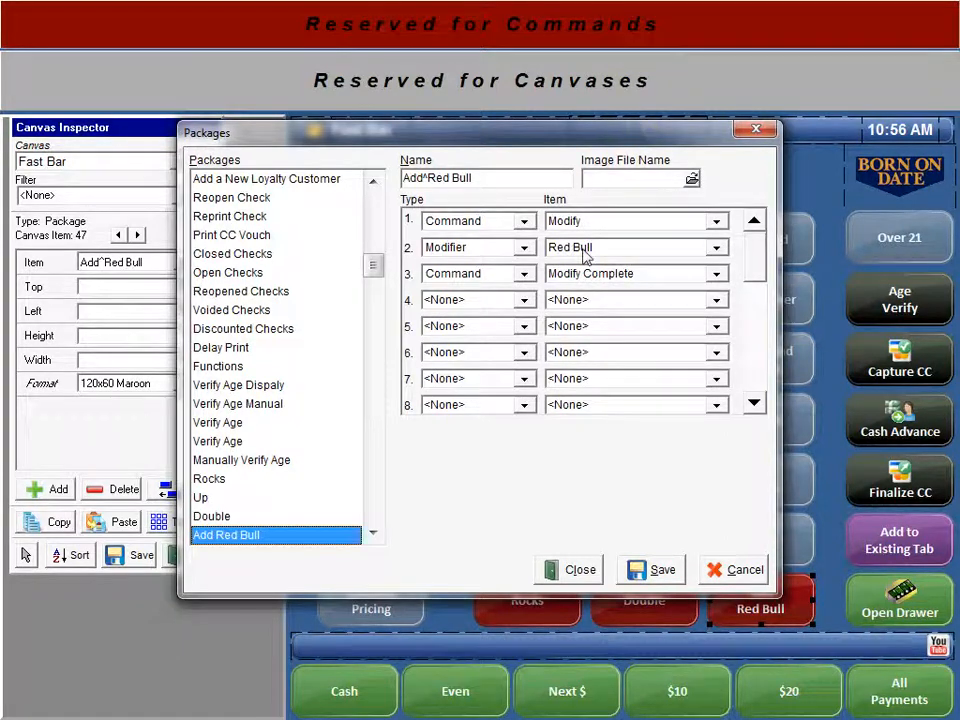
mouse_move(610, 253)
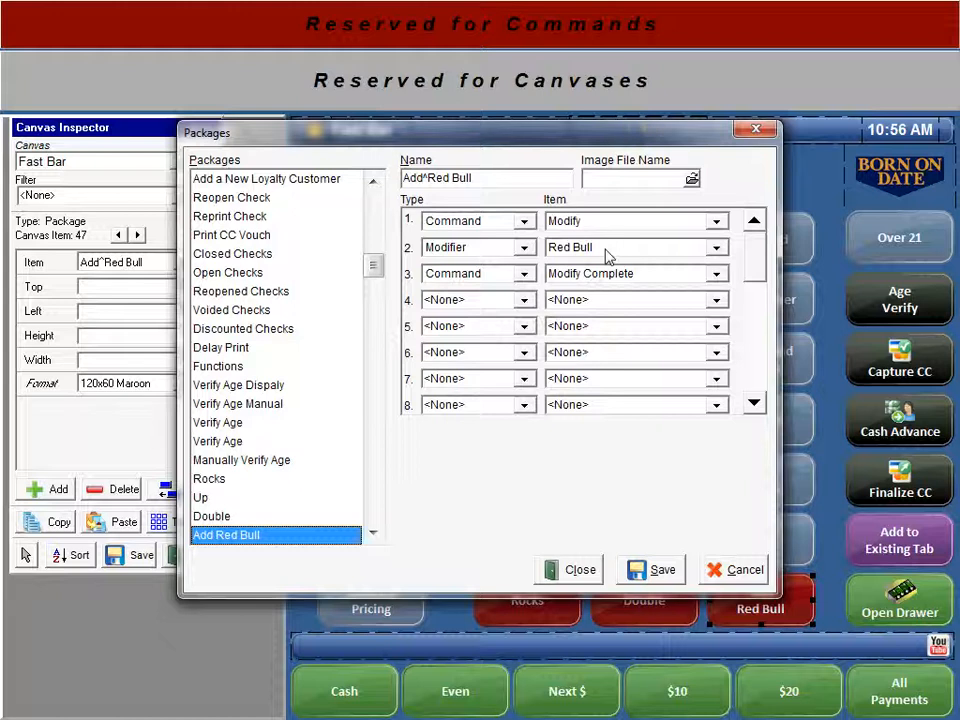
mouse_move(502, 290)
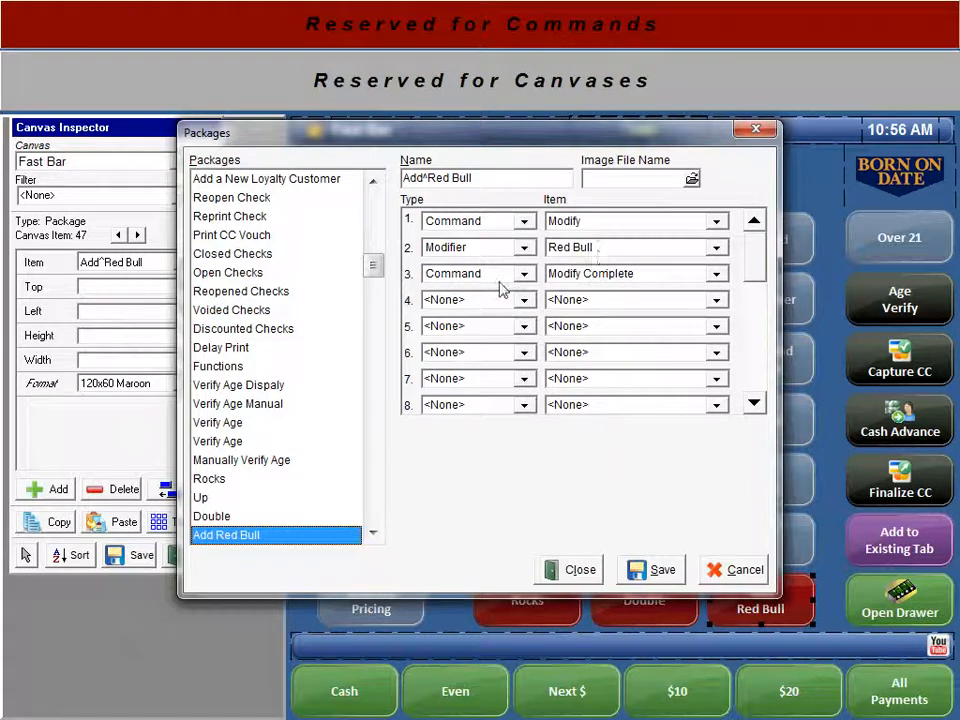
mouse_move(620, 283)
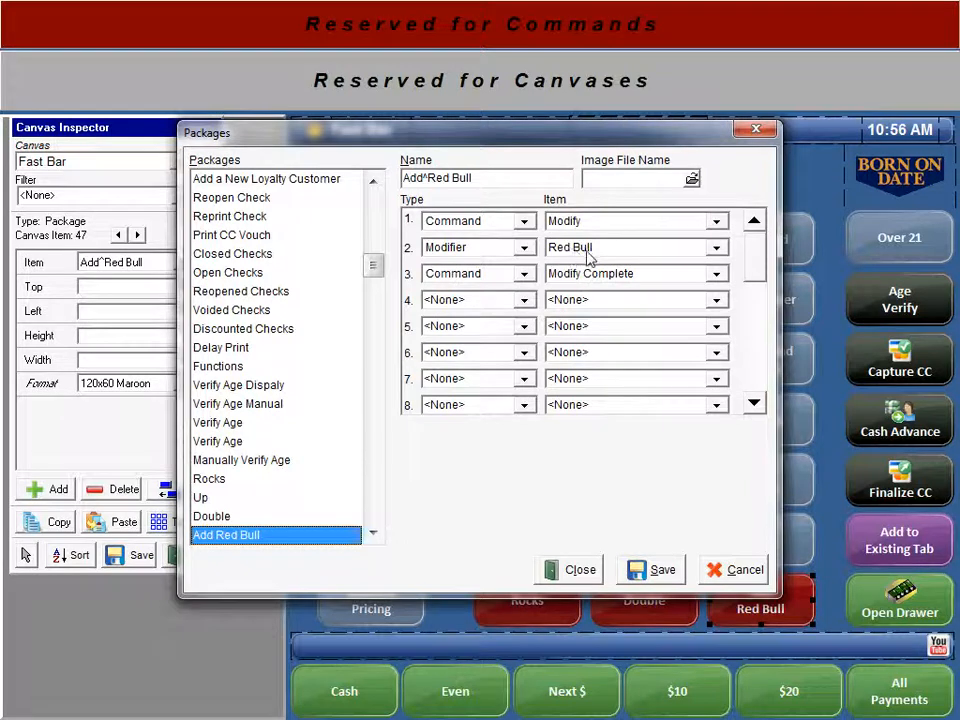
mouse_move(651, 569)
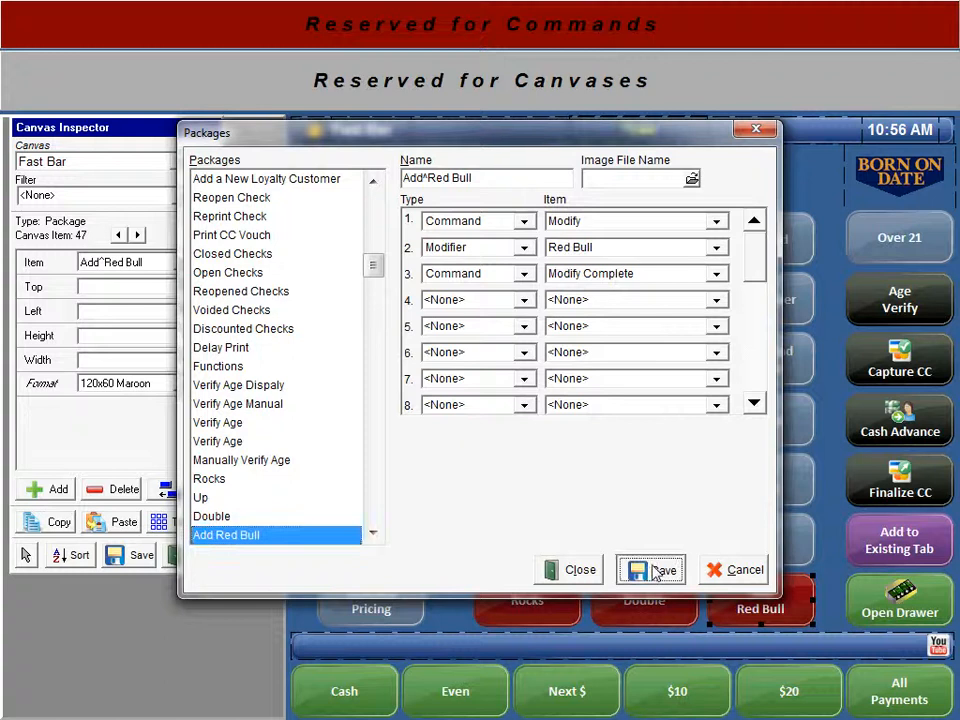
left_click(651, 569)
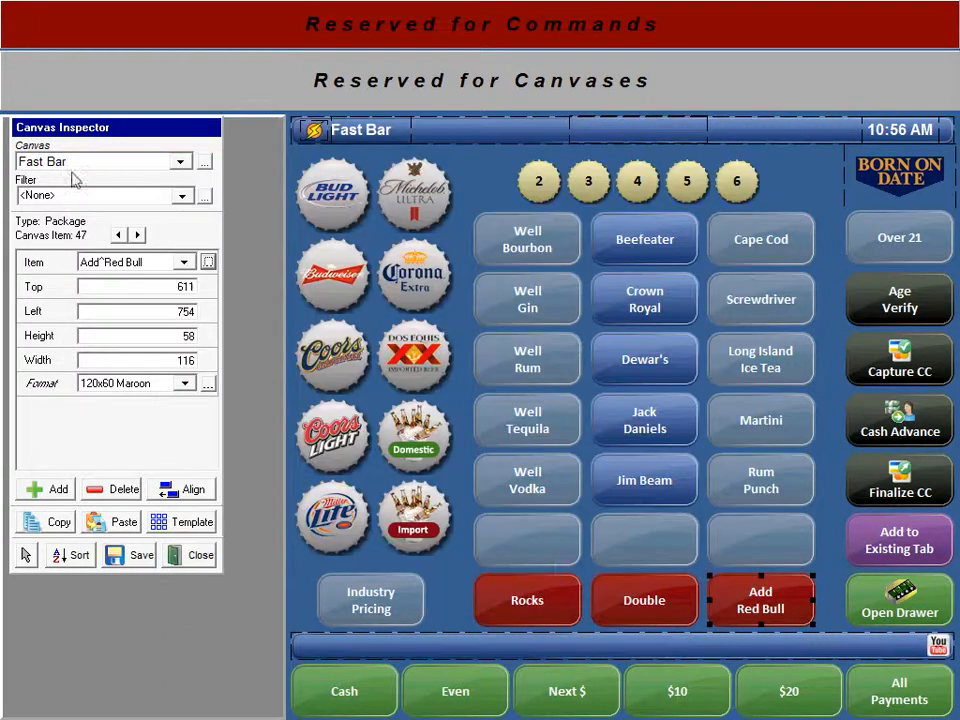
Step: On the Bar Mods canvas, open the Red Bull modifier's item record ($0.75)
left_click(100, 161)
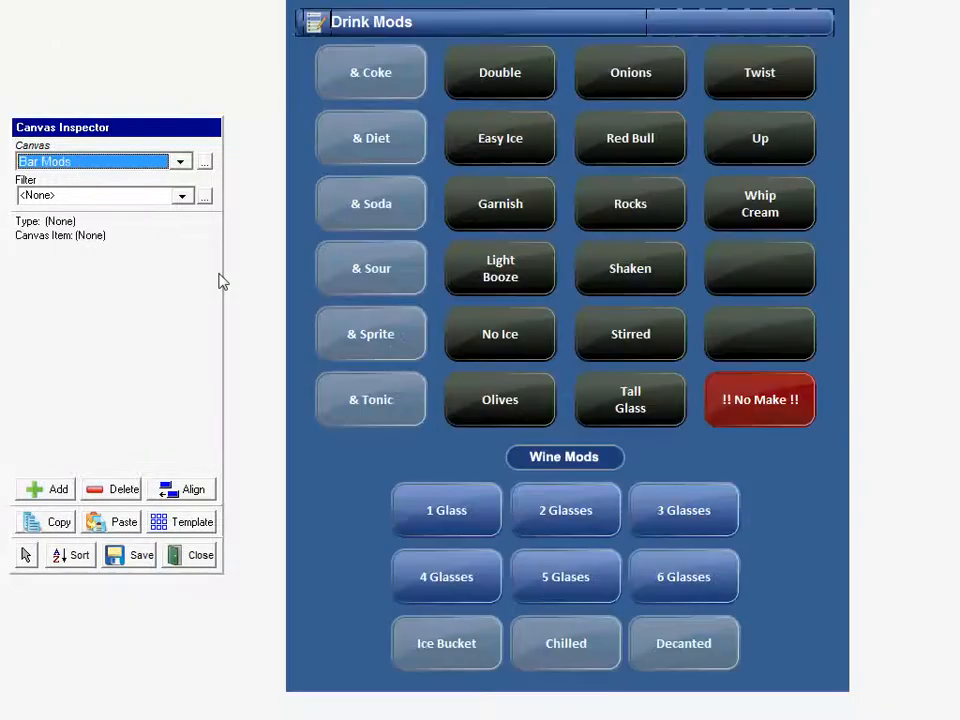
left_click(630, 138)
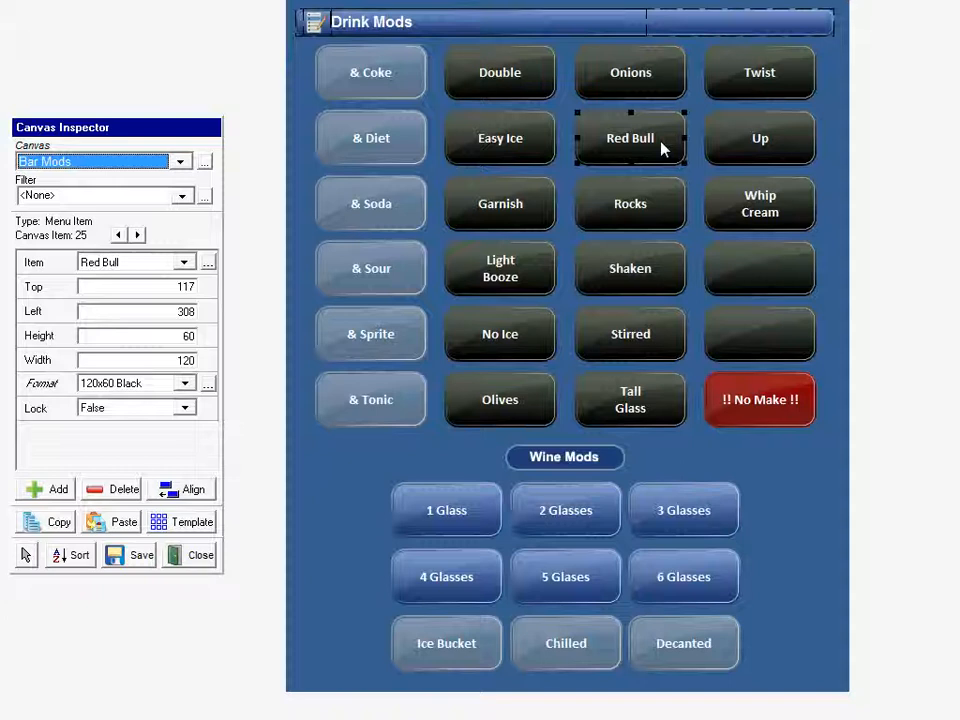
mouse_move(649, 152)
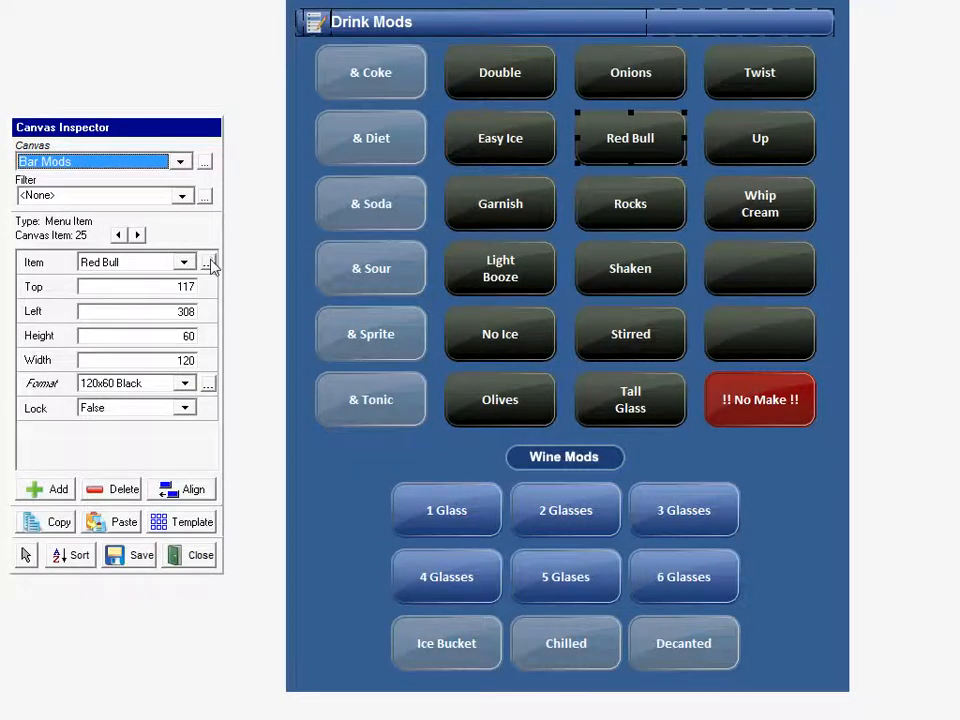
left_click(209, 262)
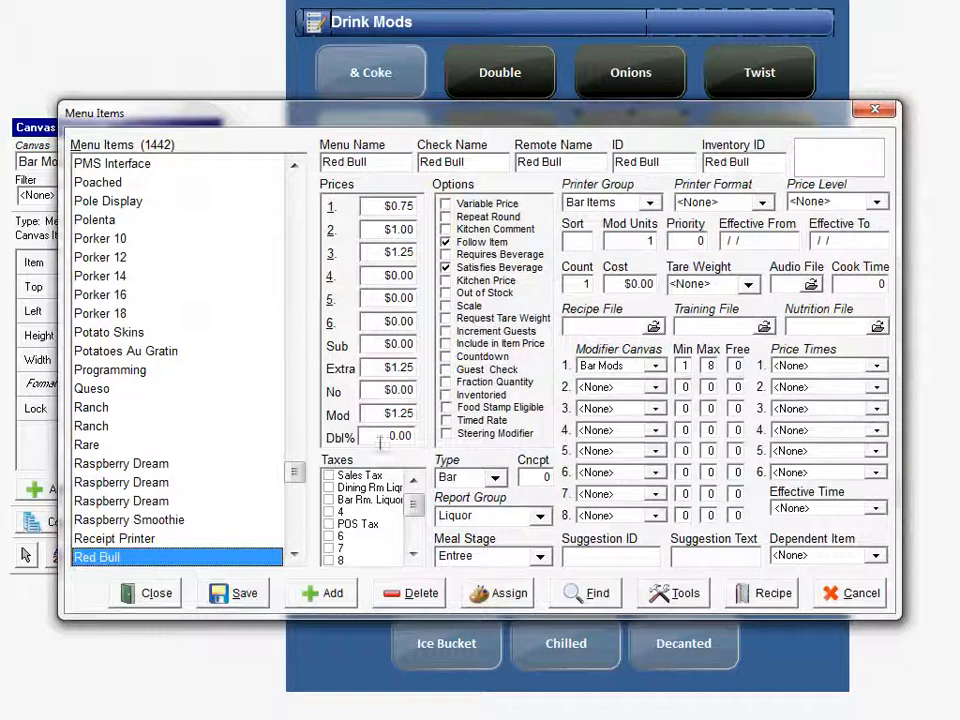